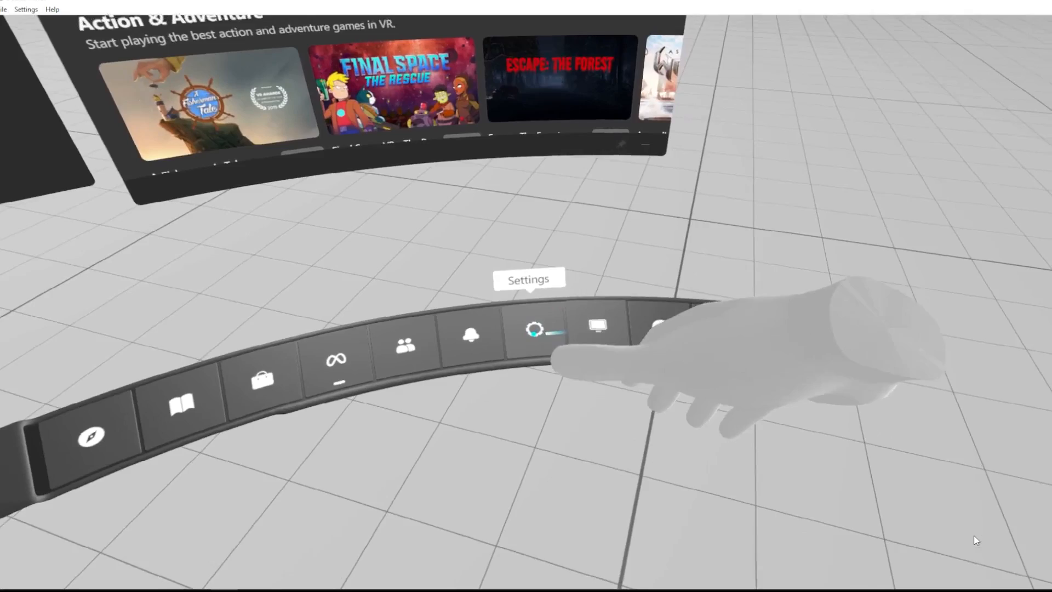
Open Dash Headset settings and keep Rift S Speakers as the audio output device
left_click(535, 329)
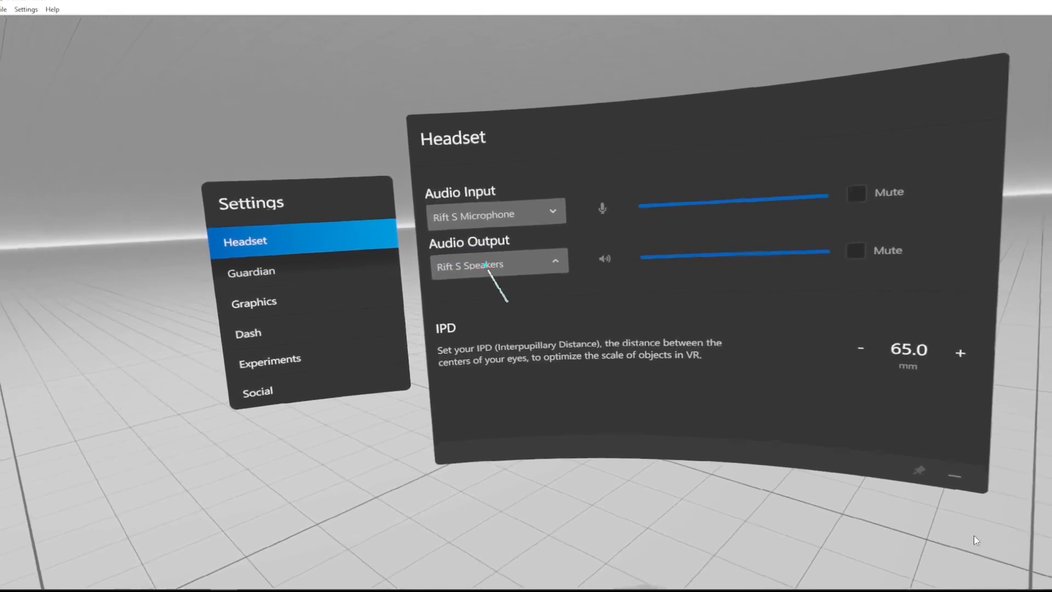
left_click(496, 263)
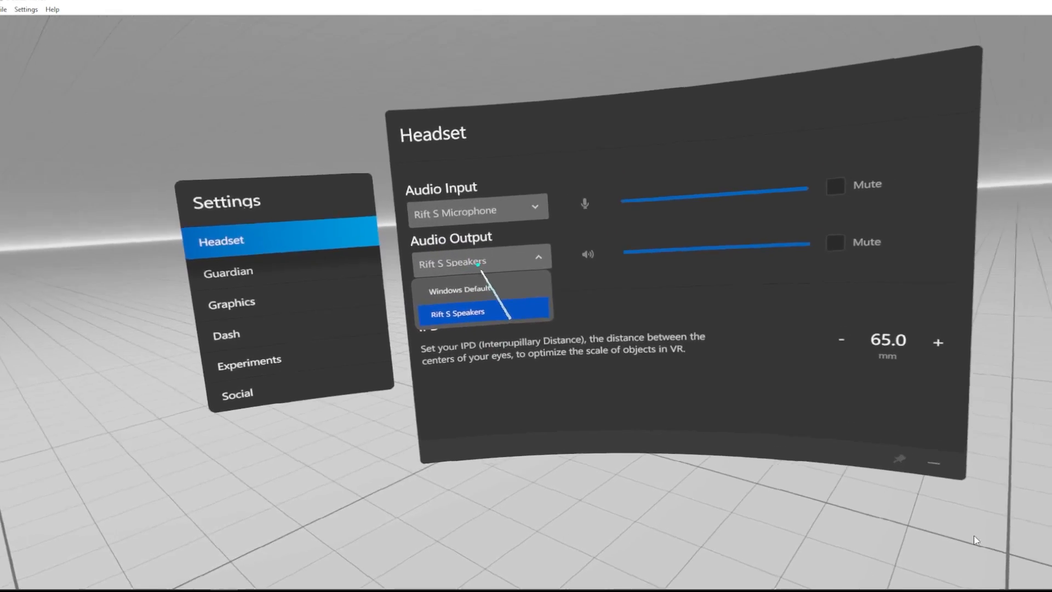
left_click(457, 313)
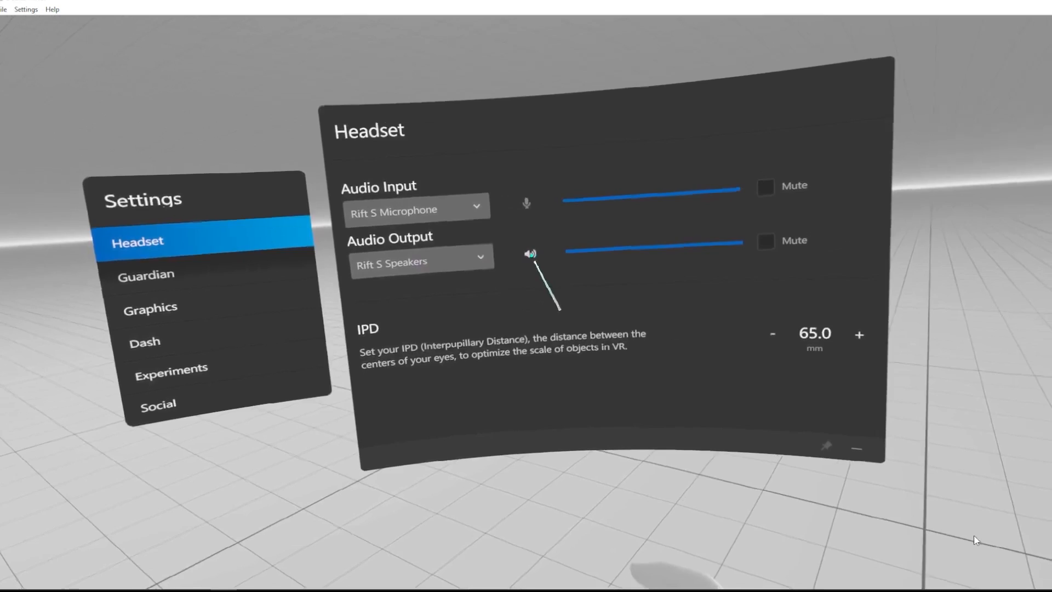
Tick the Mute checkbox beside the Audio Output volume slider
left_click(794, 237)
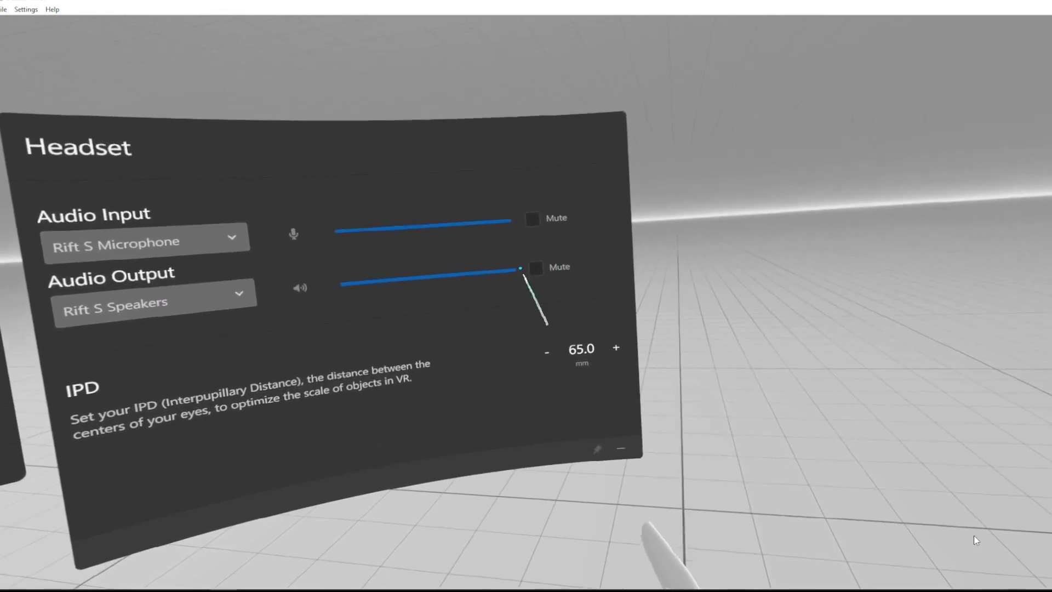
left_click(536, 267)
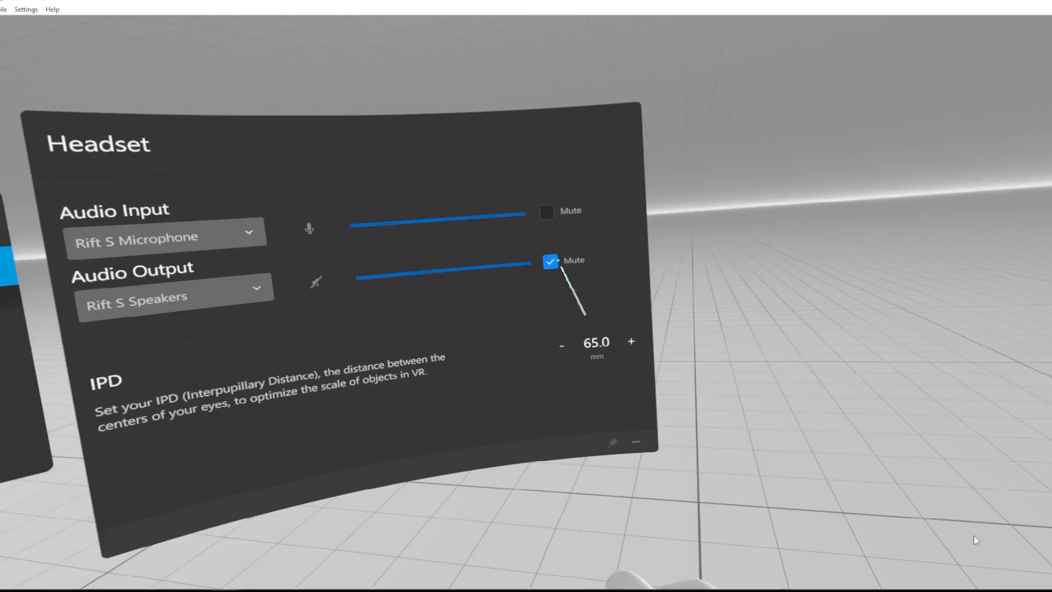